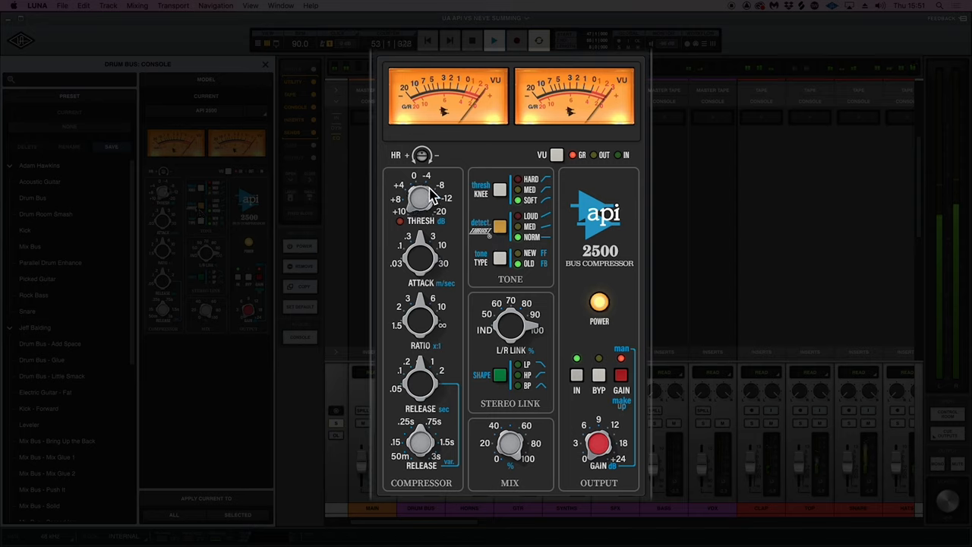
- Adjust and fine-tune the API 2500 THRESH knob on the Drum Bus insert
left_click_drag(422, 200, 422, 205)
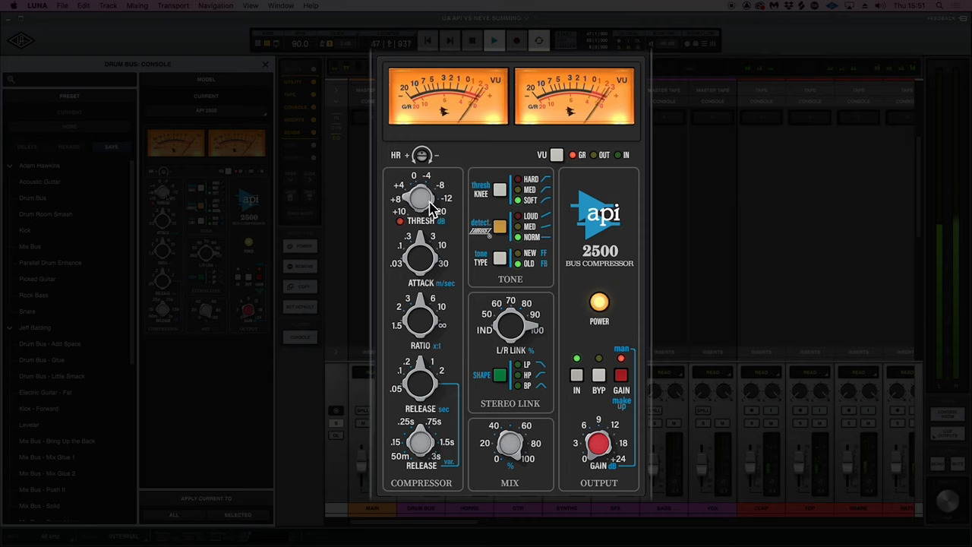
left_click_drag(425, 199, 428, 188)
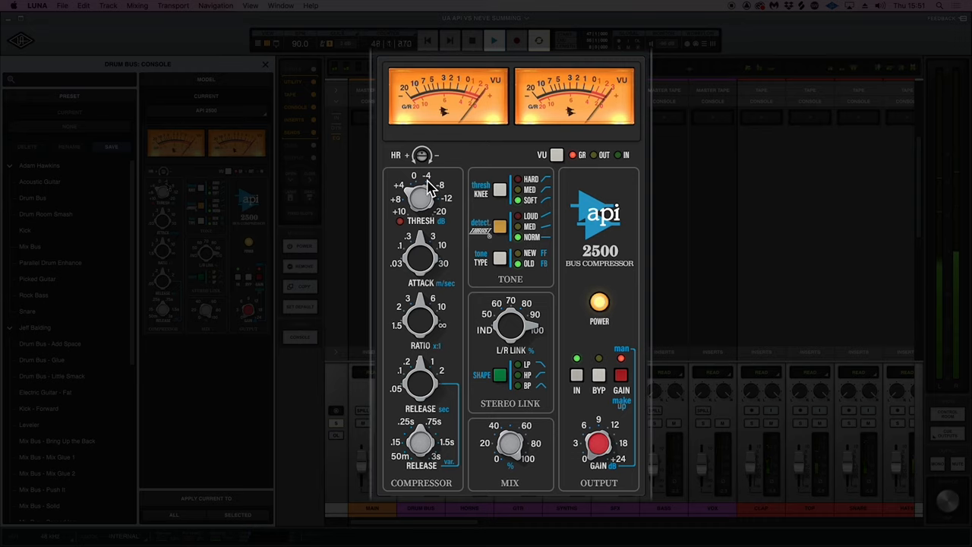
mouse_move(547, 458)
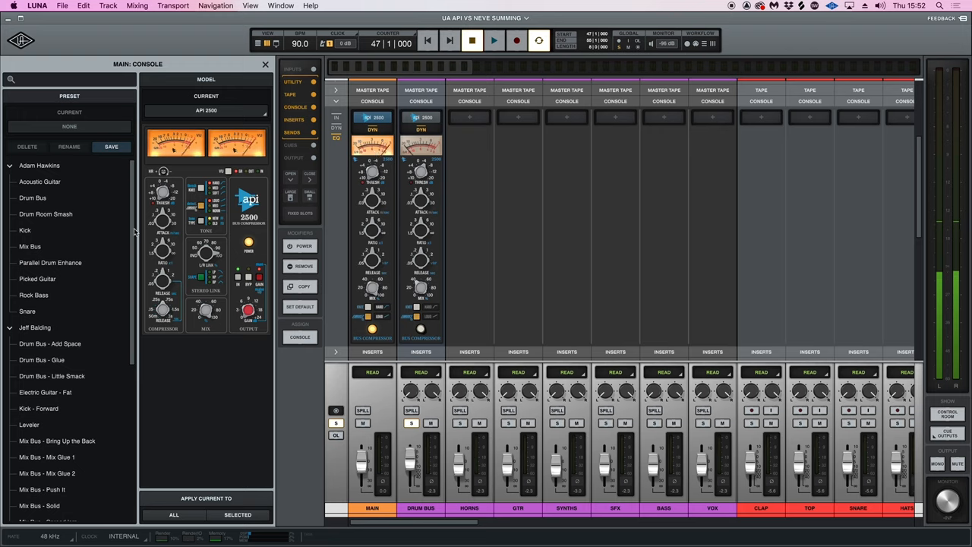
- Load the Tickle the Bus preset from the main console's API 2500 preset list
scroll("down", 3)
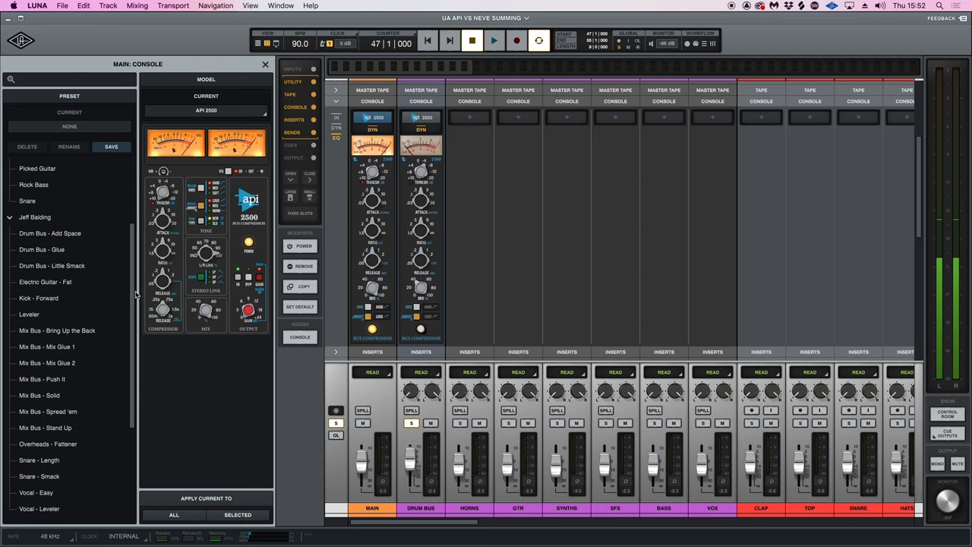
scroll("down", 3)
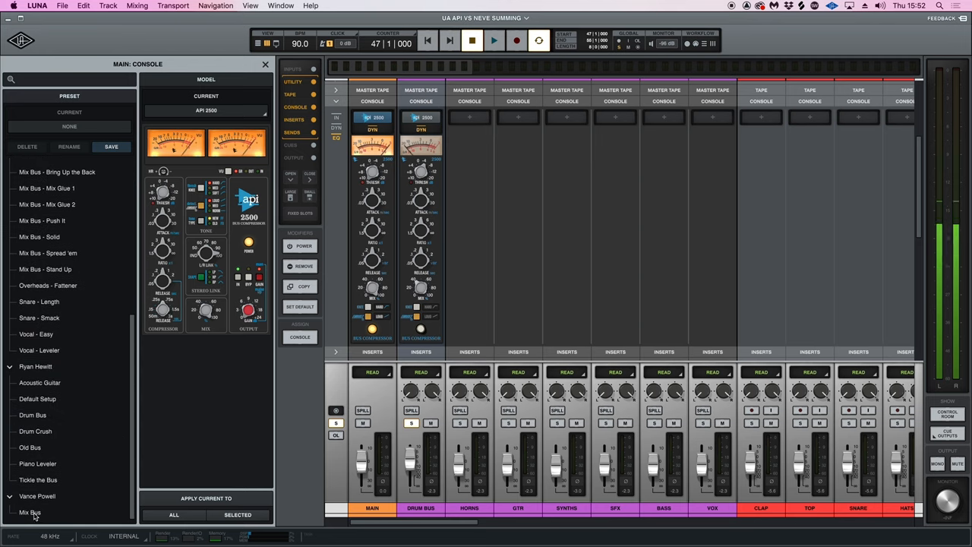
left_click(30, 512)
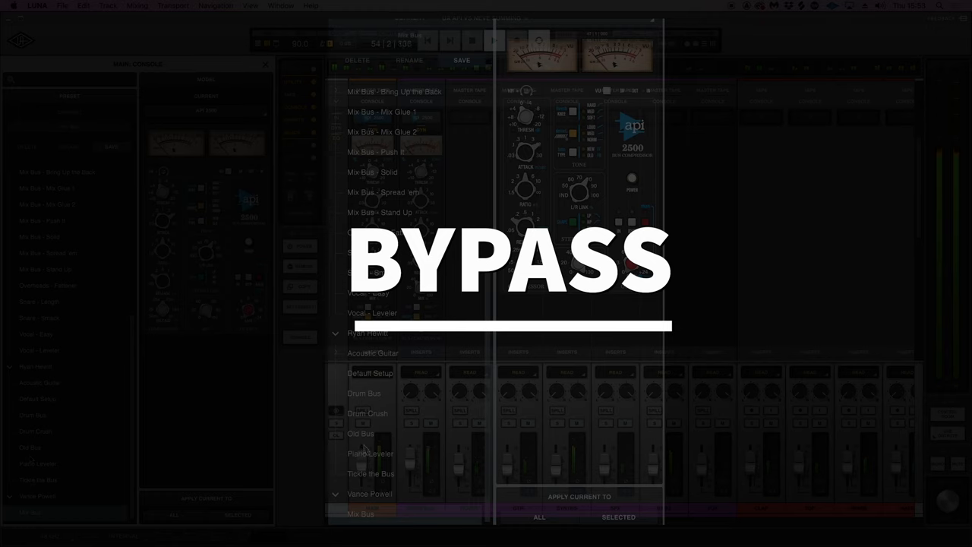
- Audition Mix Bus - Mix Glue 1, then load Mix Bus - Push It on the main bus API 2500
left_click(370, 473)
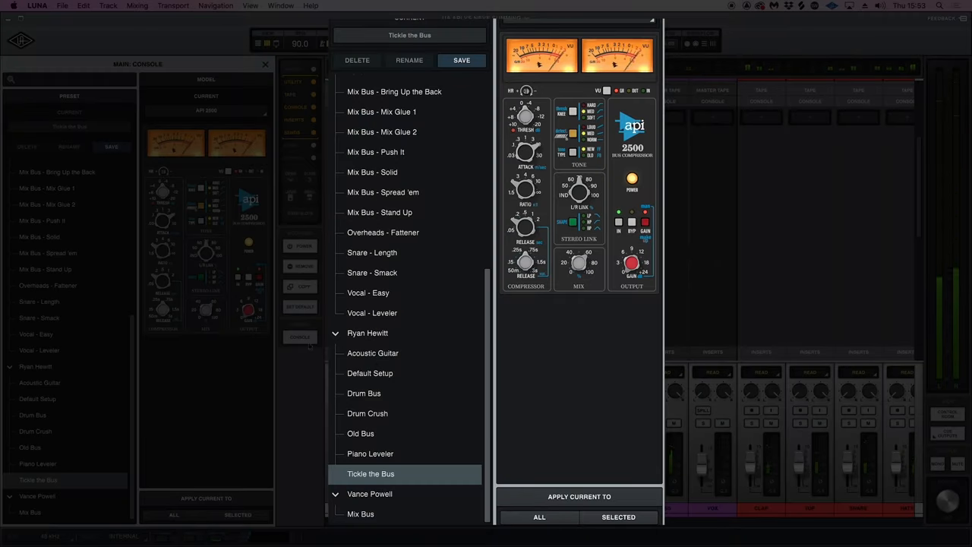
scroll("up", 3)
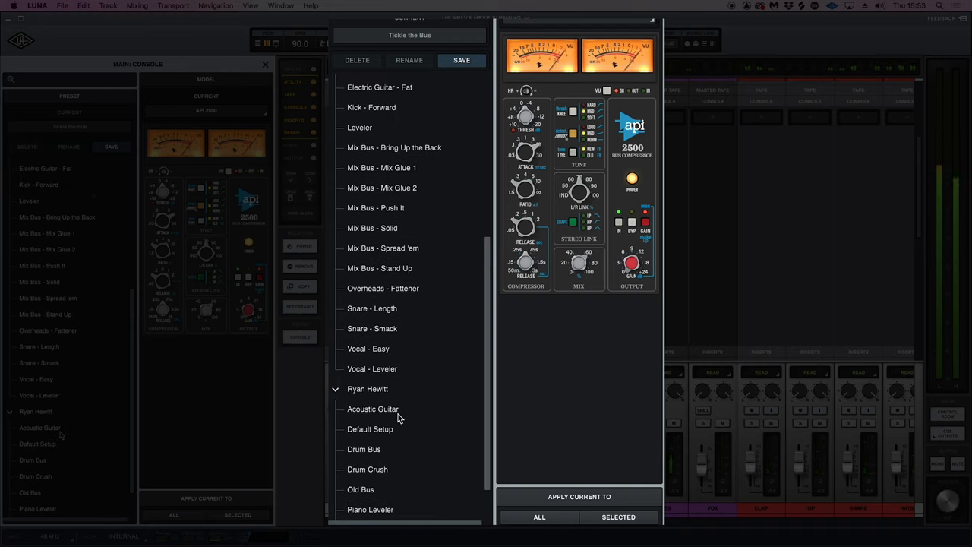
scroll("up", 3)
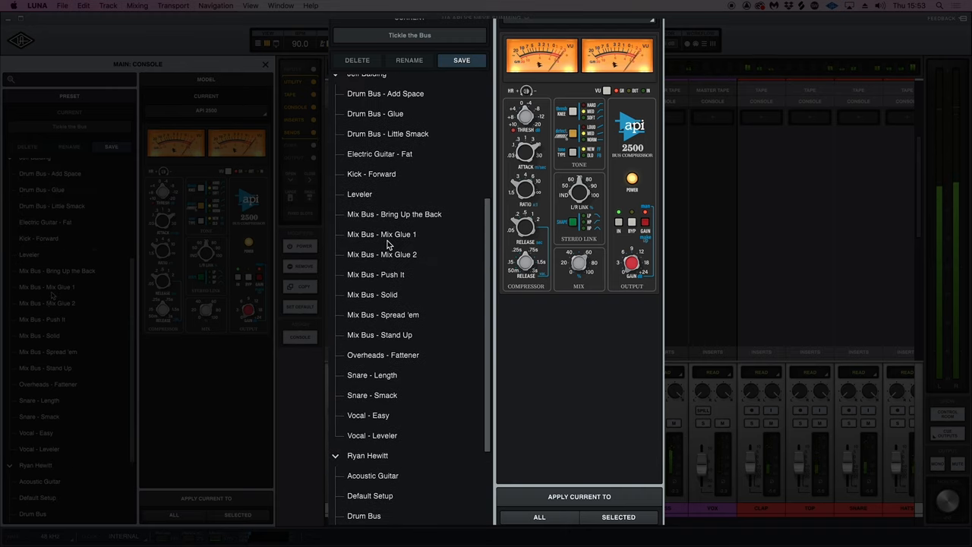
scroll("up", 3)
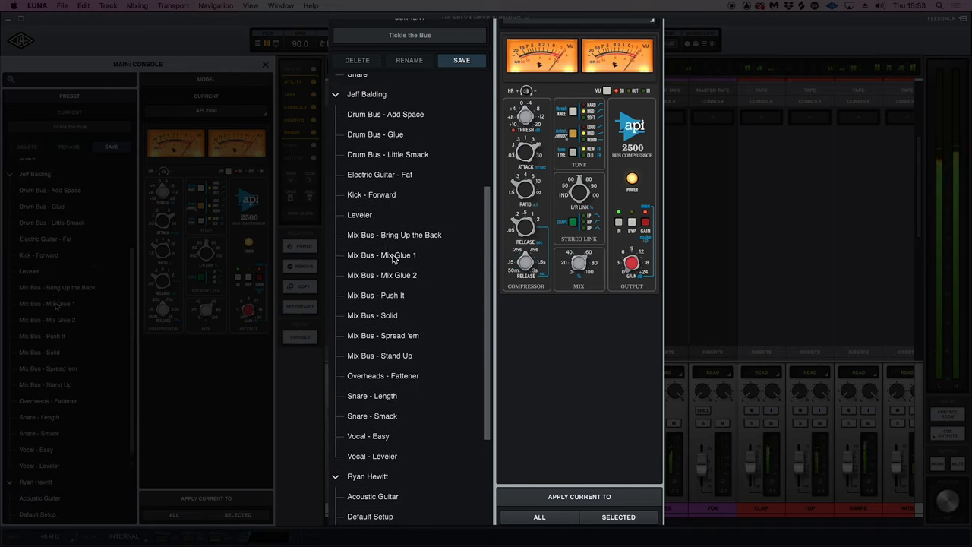
left_click(381, 255)
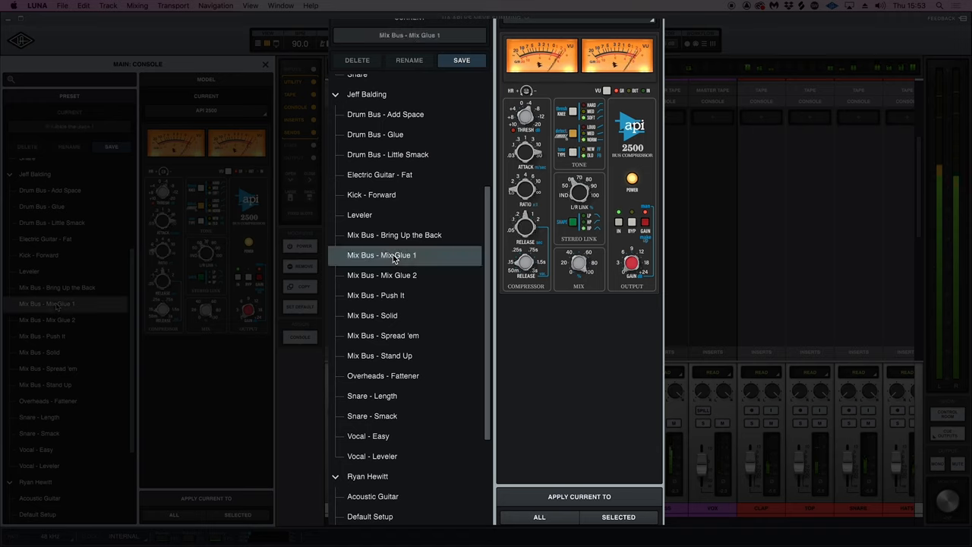
mouse_move(409, 293)
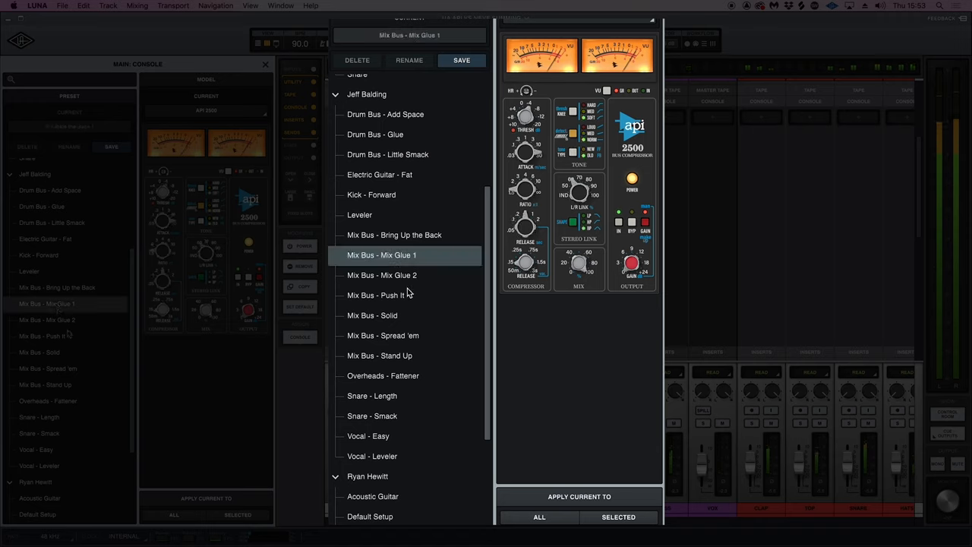
mouse_move(407, 296)
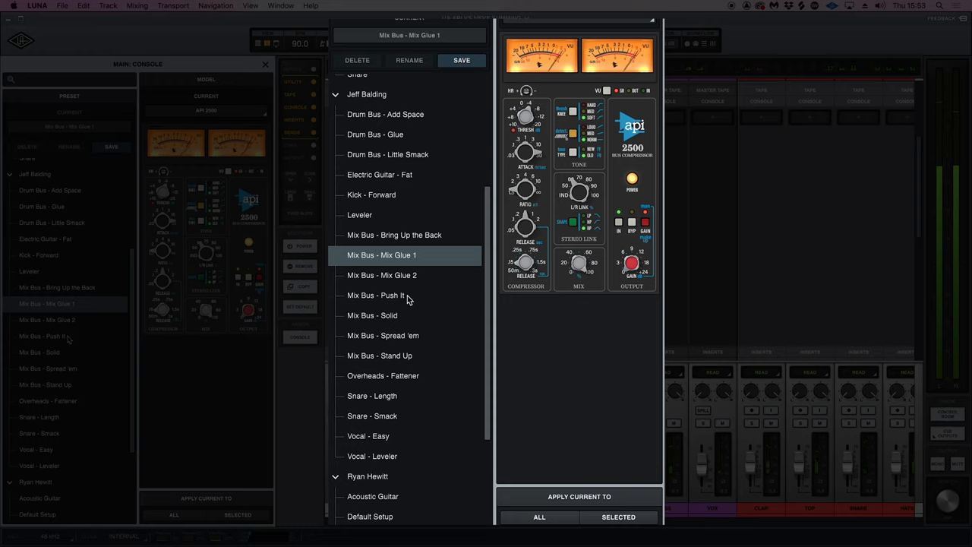
left_click(377, 295)
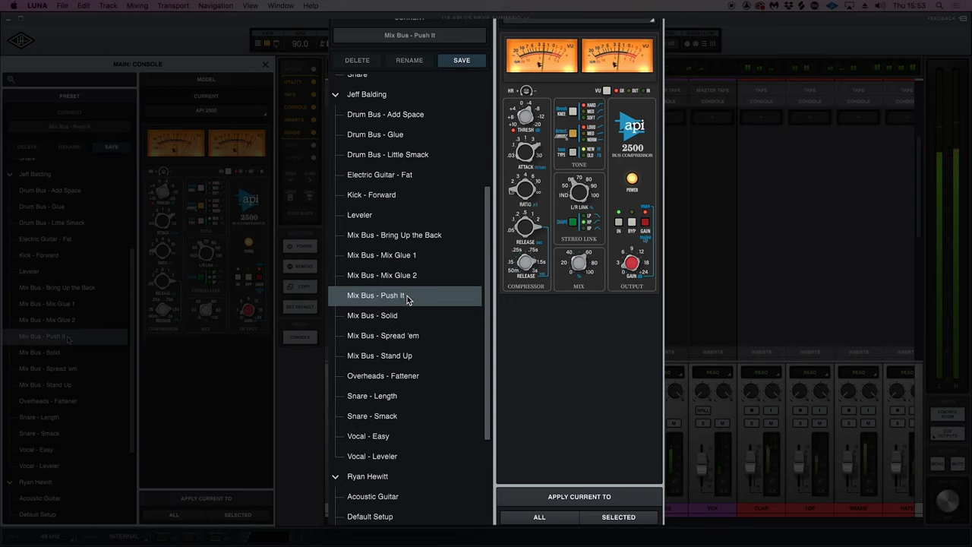